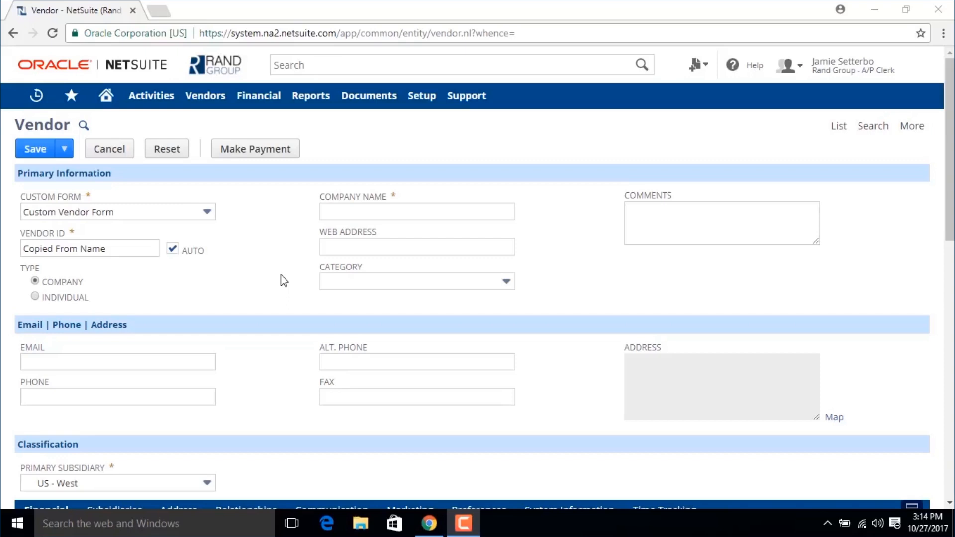
mouse_move(320, 280)
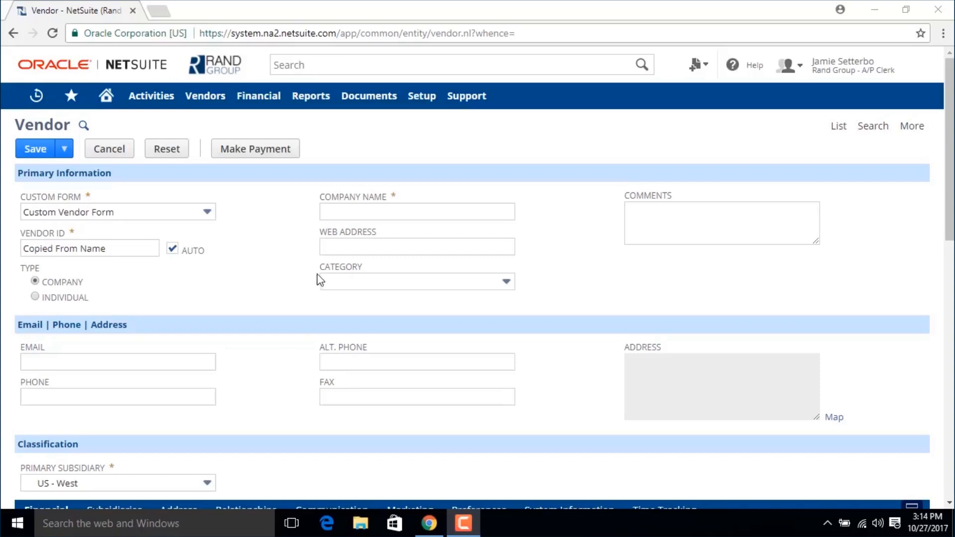
mouse_move(292, 279)
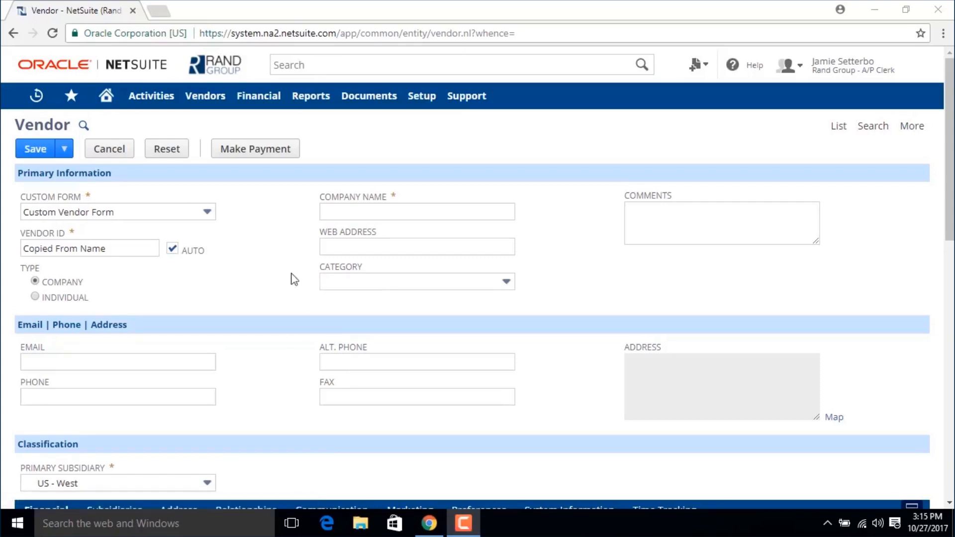
mouse_move(97, 194)
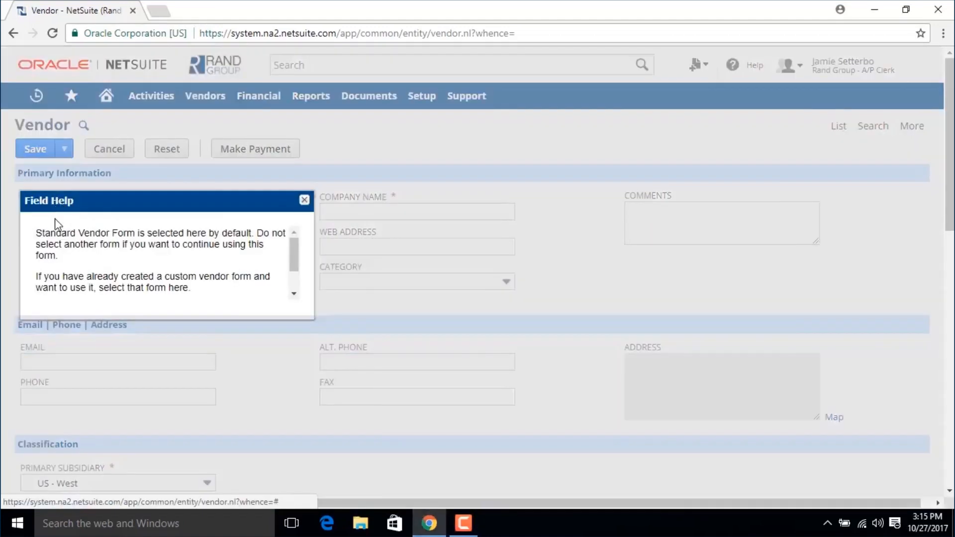
mouse_move(267, 233)
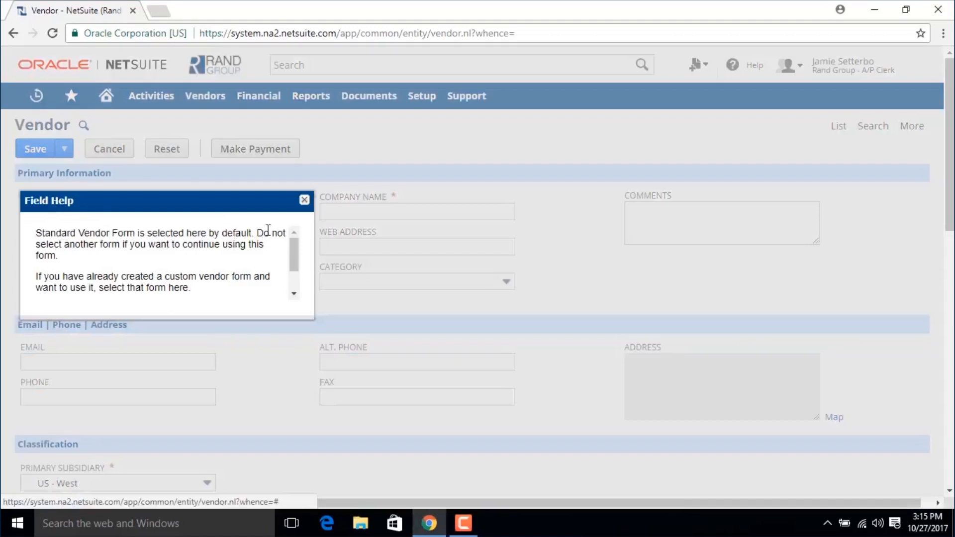
Dismiss the field help and keep Custom Vendor Form selected as the vendor form
left_click(304, 200)
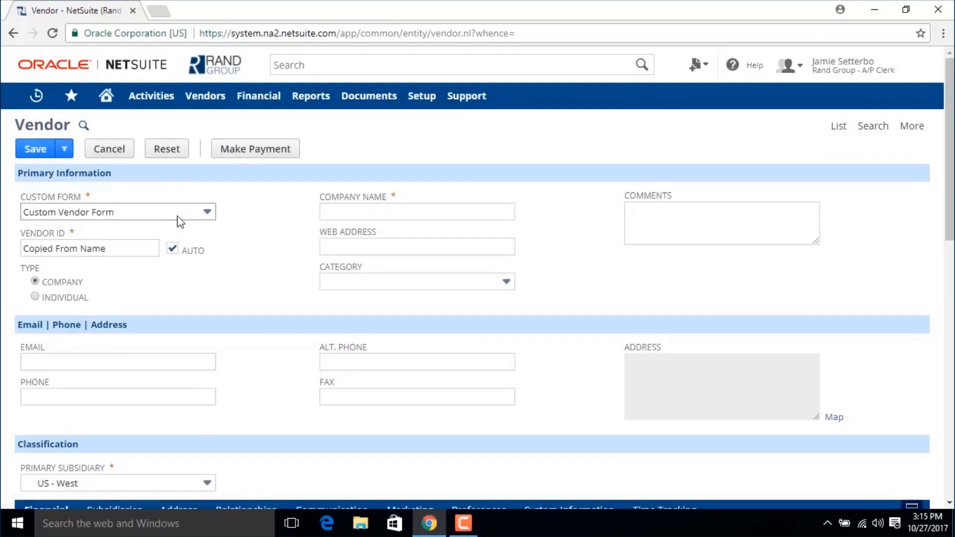
mouse_move(194, 214)
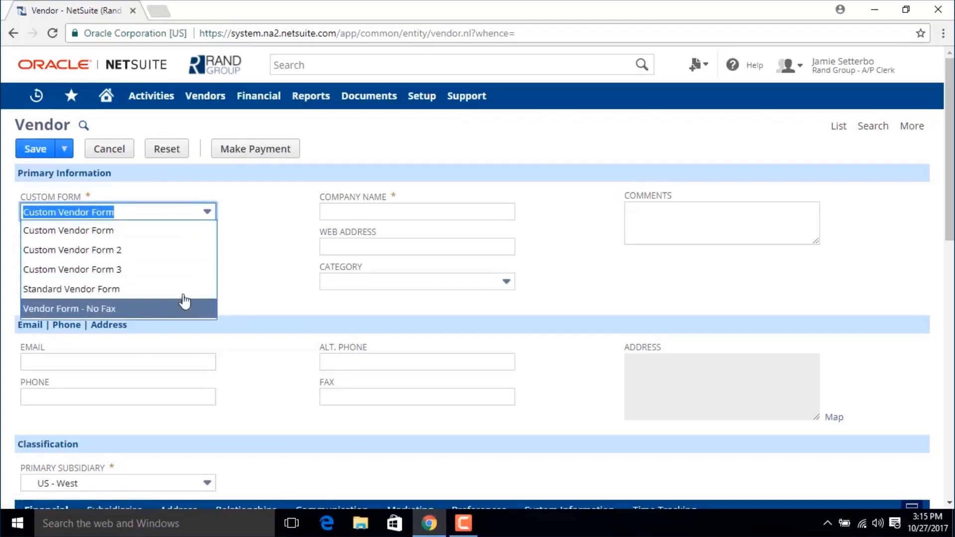
mouse_move(182, 245)
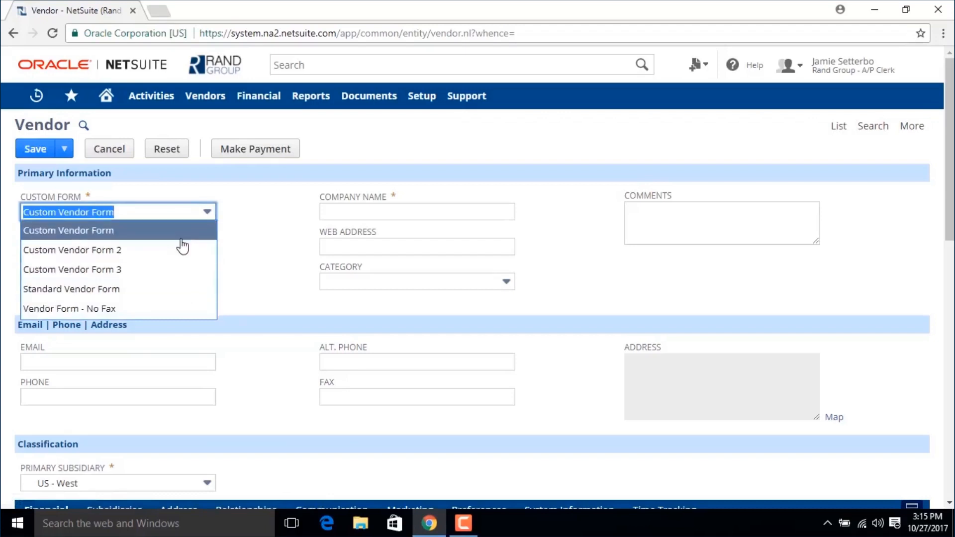
left_click(68, 231)
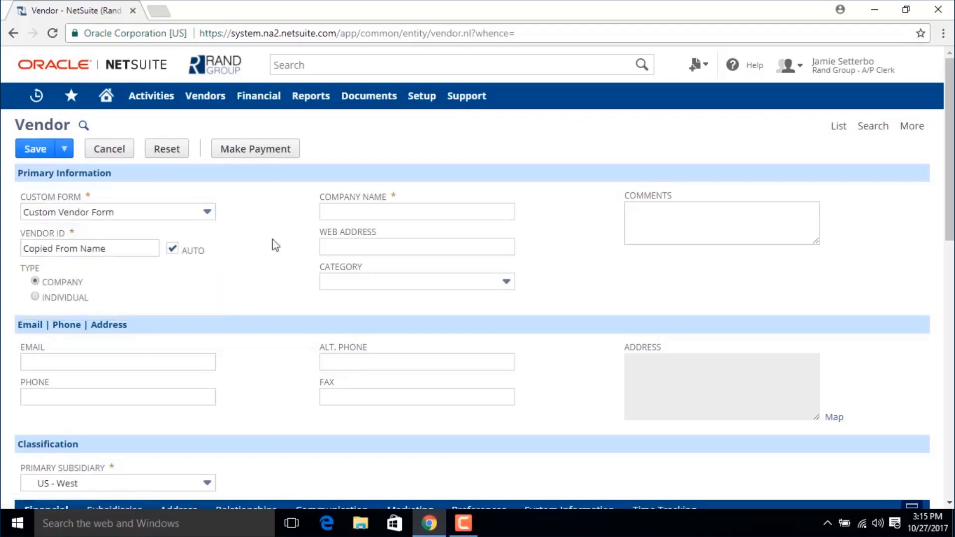
Enter company name 'ABC Marketing', turn off automatic ID, and set vendor ID 856
left_click(417, 211)
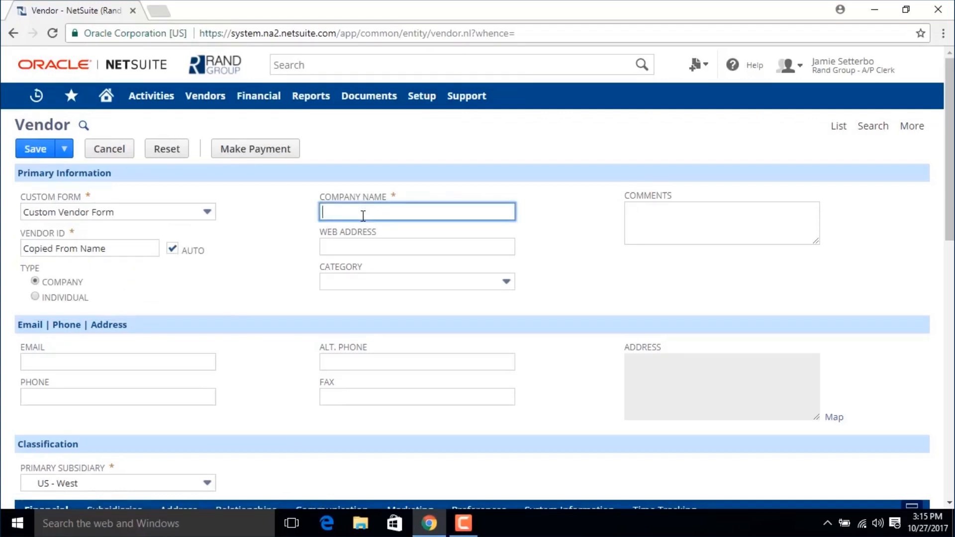
type("ABC Mark")
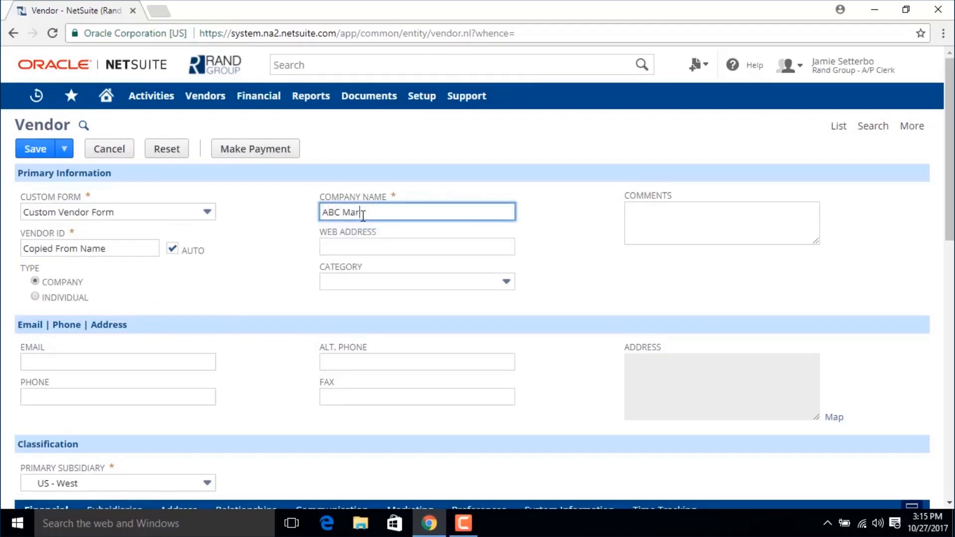
type("keting")
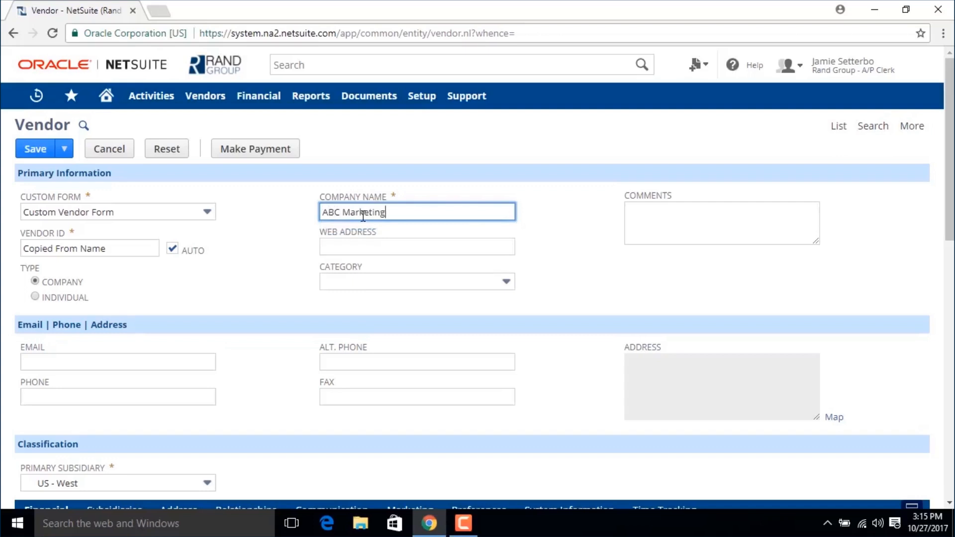
left_click(416, 246)
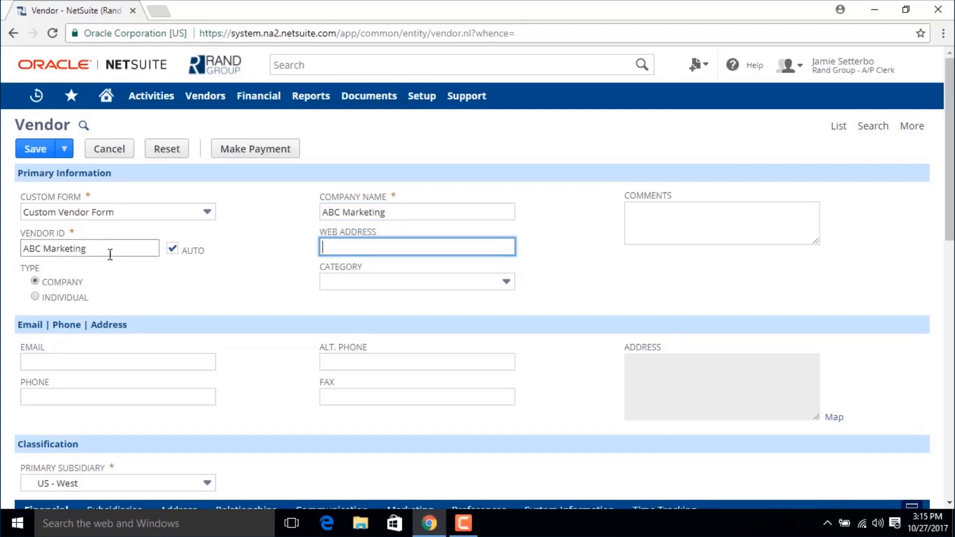
mouse_move(168, 264)
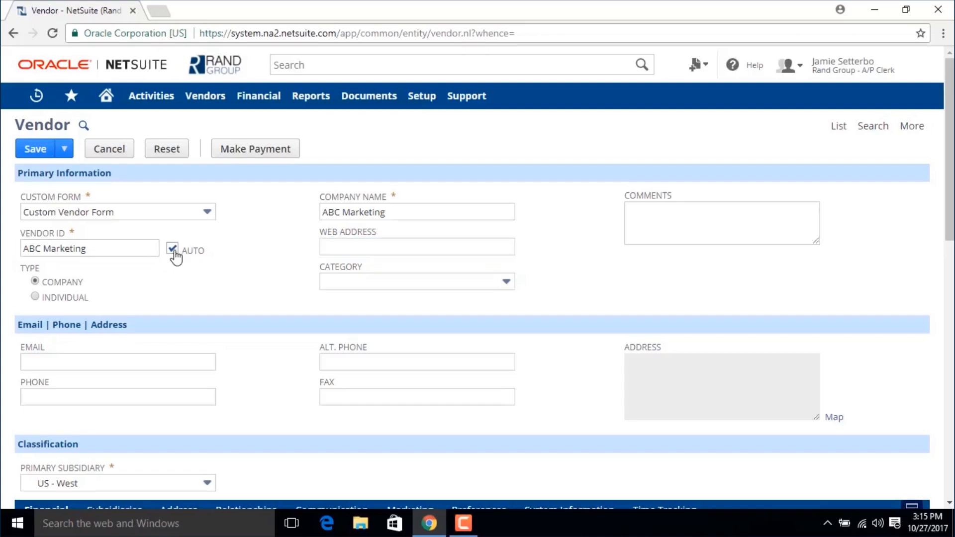
left_click(172, 248)
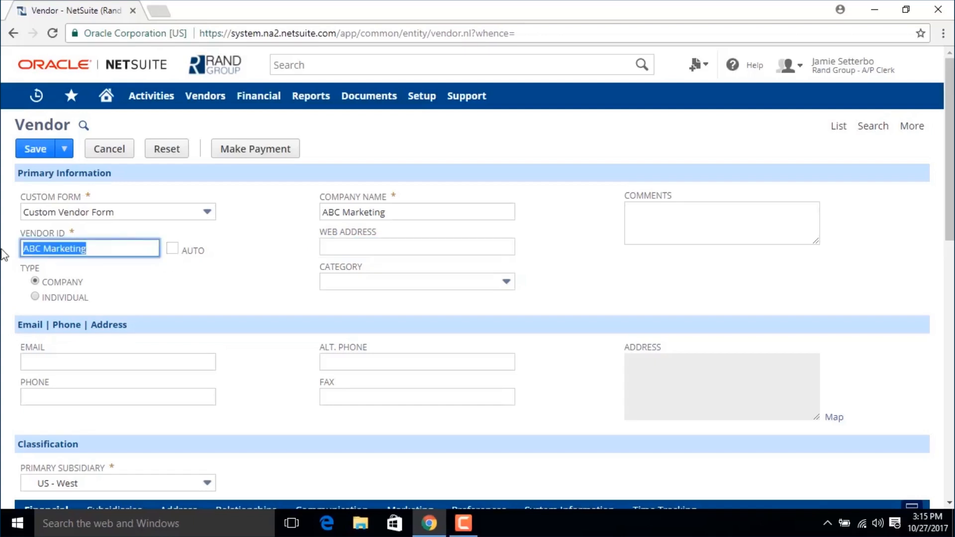
type("856")
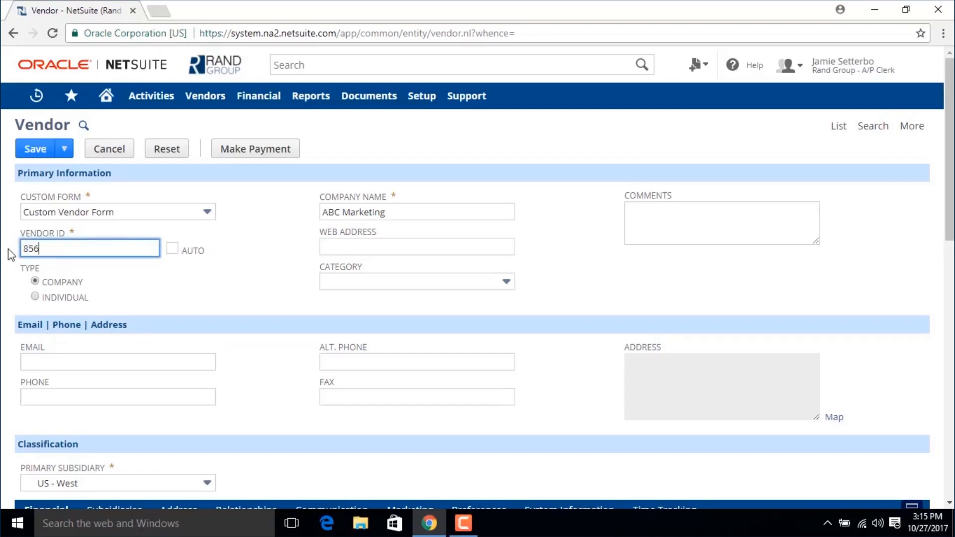
left_click(118, 362)
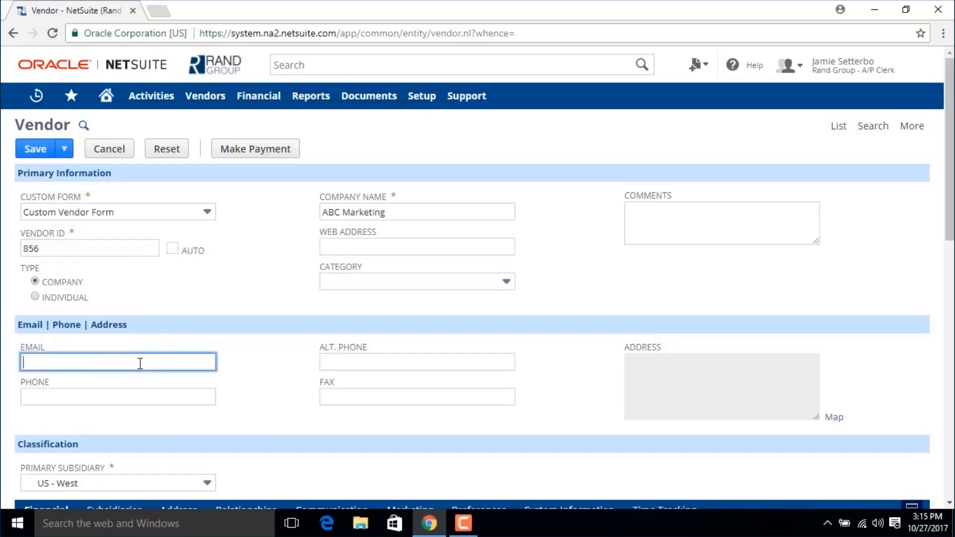
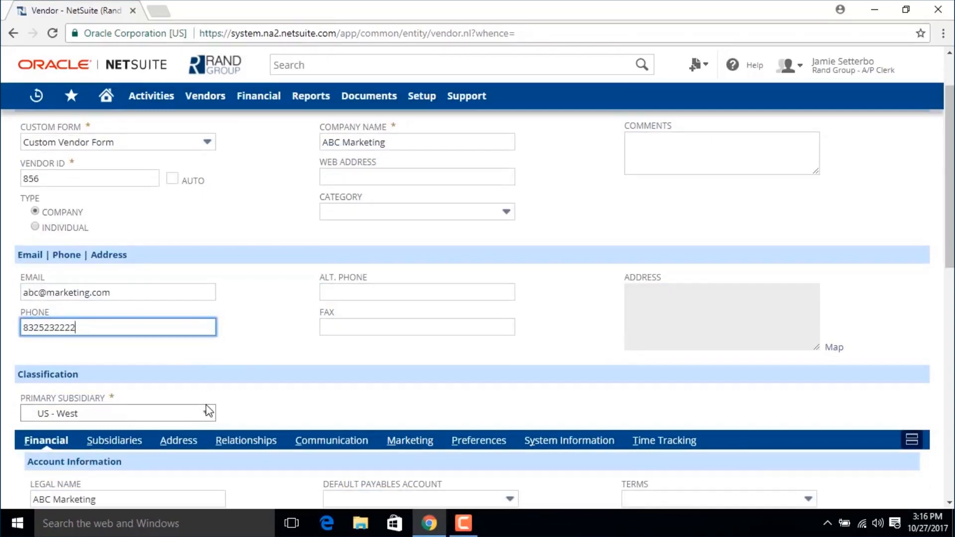
Choose Net 30 payment terms and enter a 20,000.00 credit limit
scroll("down", 3)
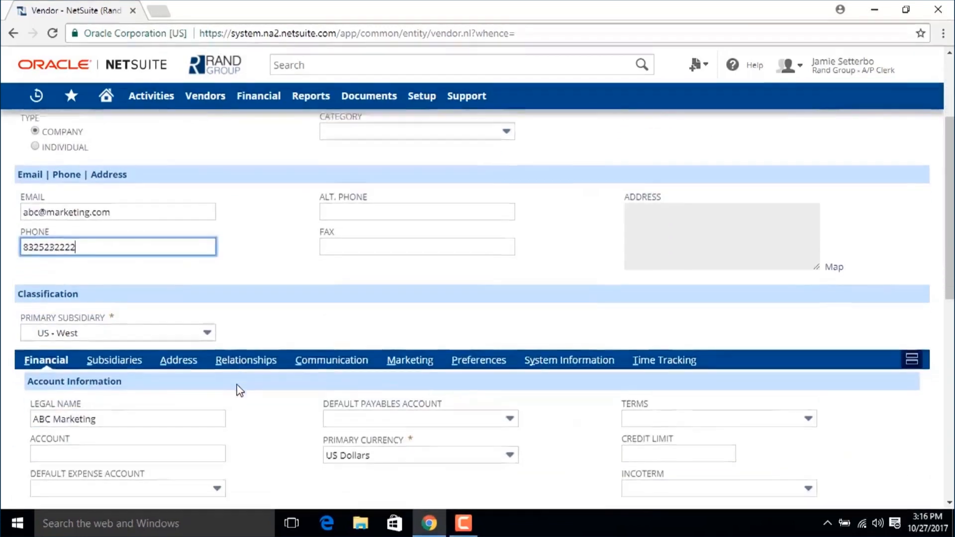
scroll("down", 3)
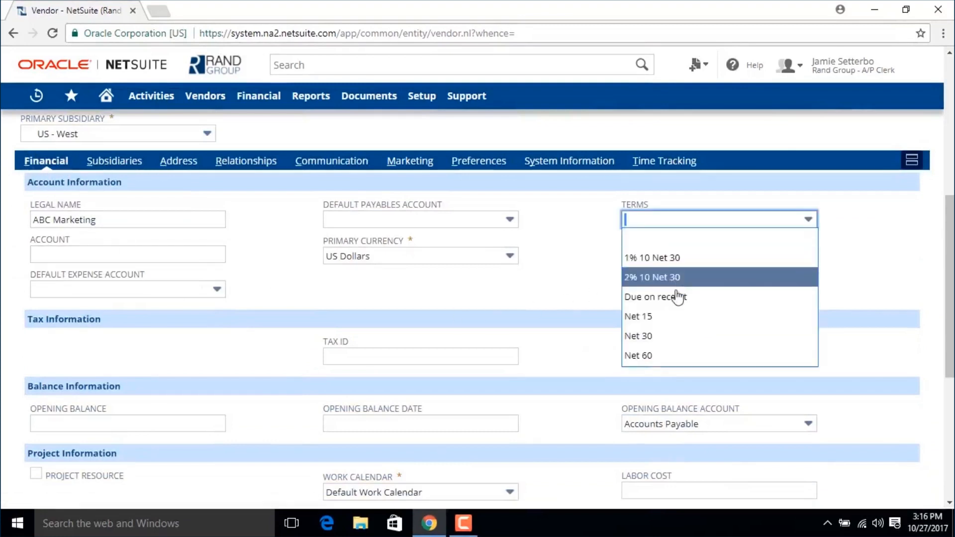
left_click(638, 335)
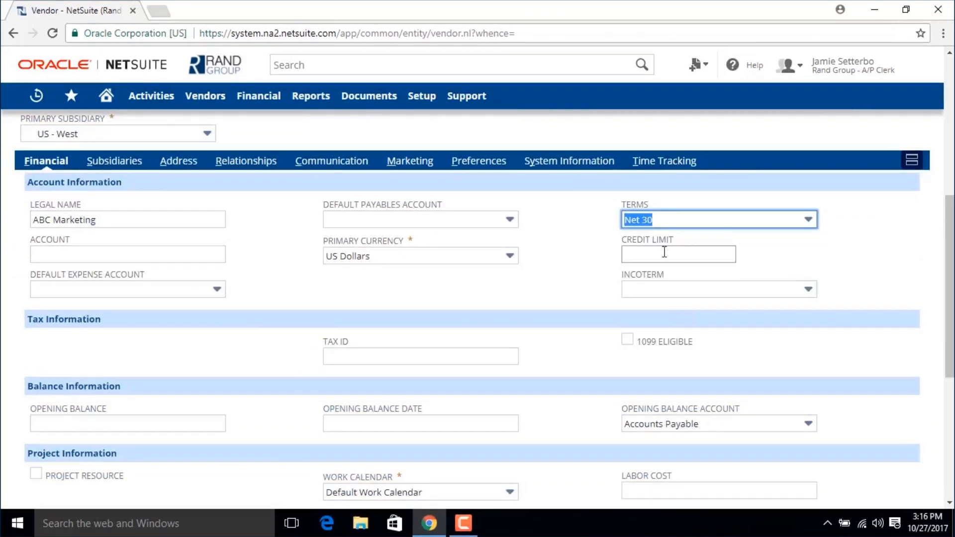
left_click(678, 254)
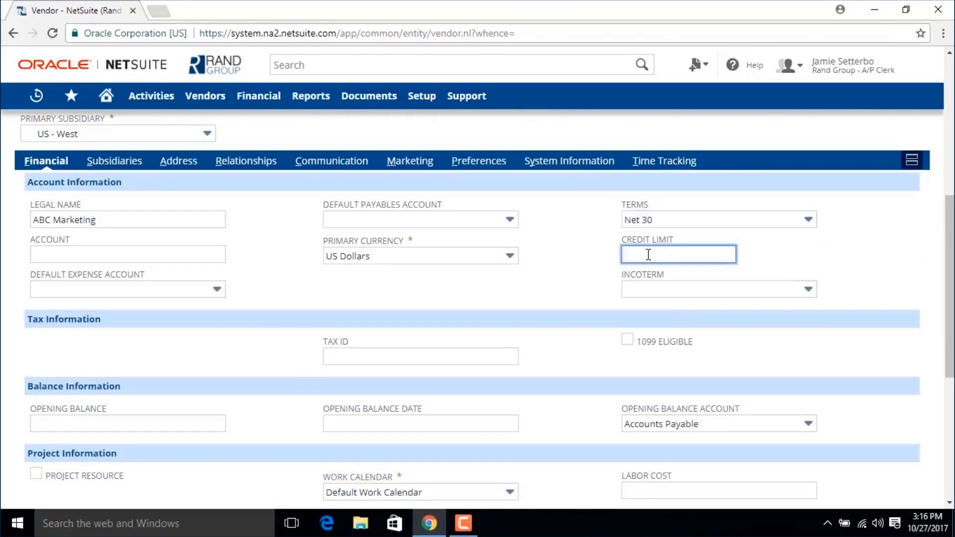
type("2")
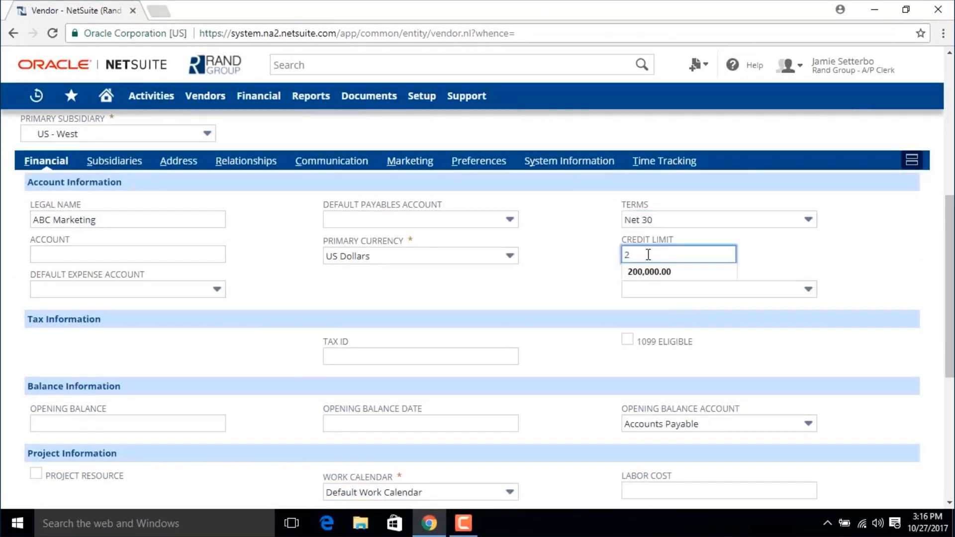
type("000.00")
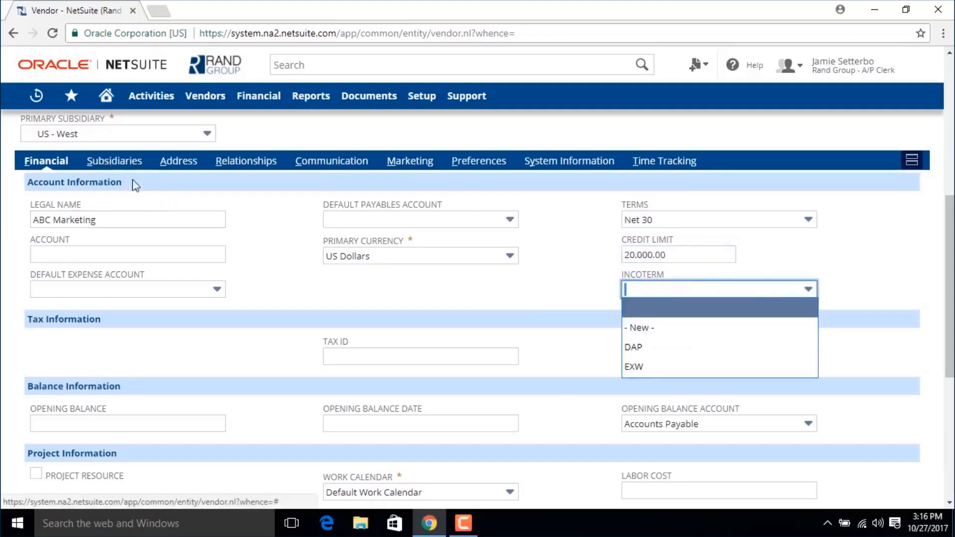
Show the Subsidiaries subtab listing the US - West assignment
left_click(114, 161)
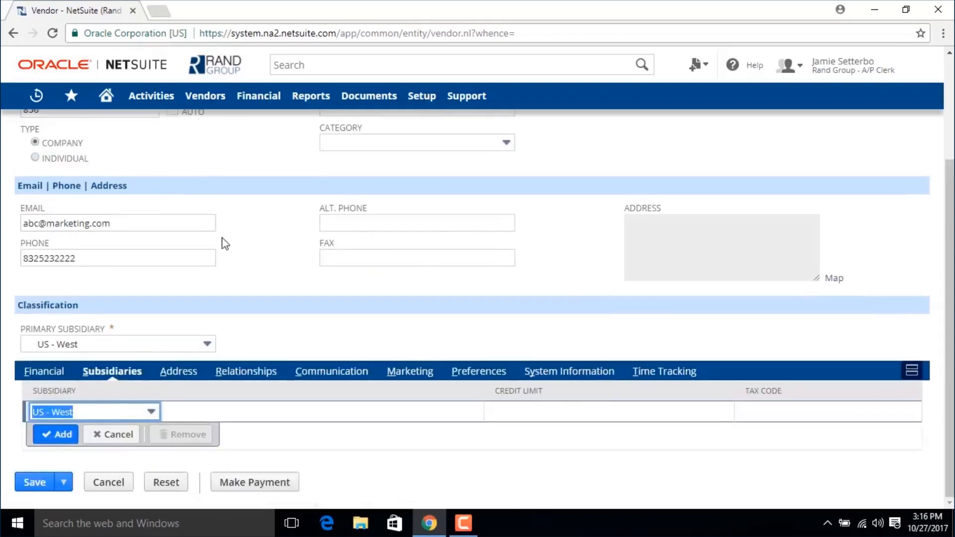
mouse_move(202, 334)
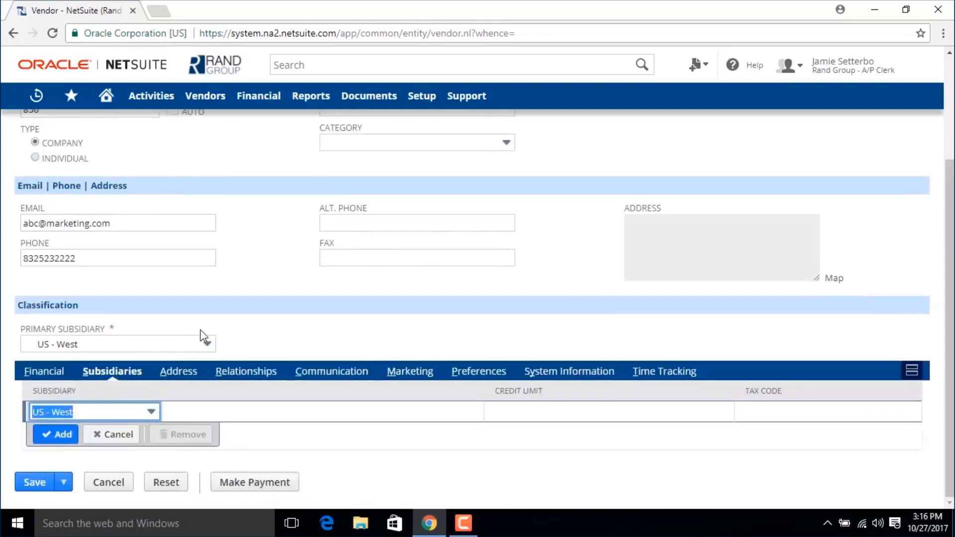
mouse_move(241, 385)
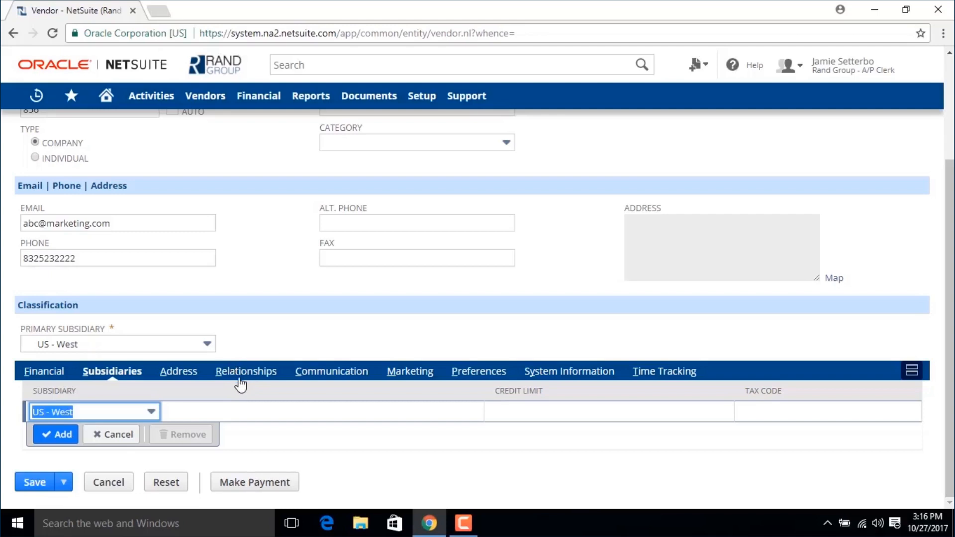
mouse_move(109, 423)
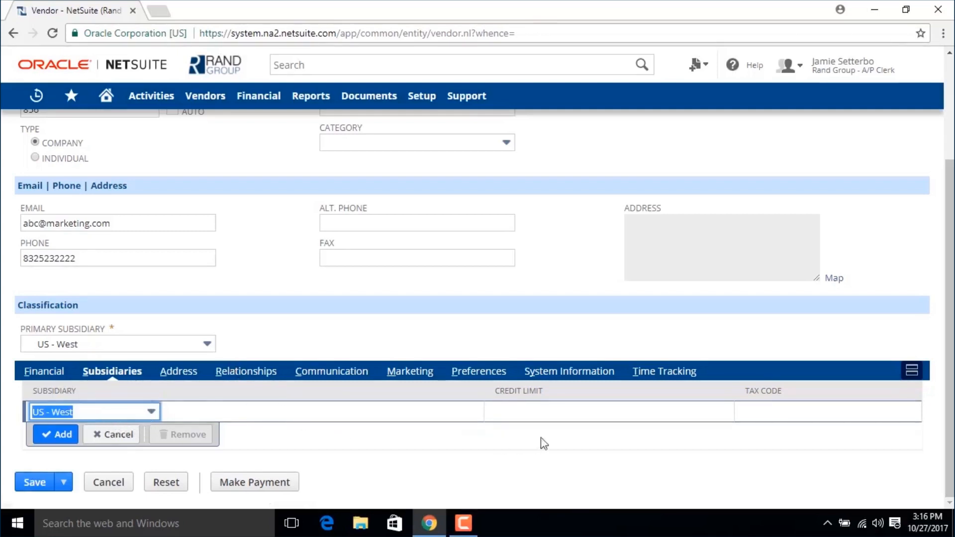
mouse_move(587, 420)
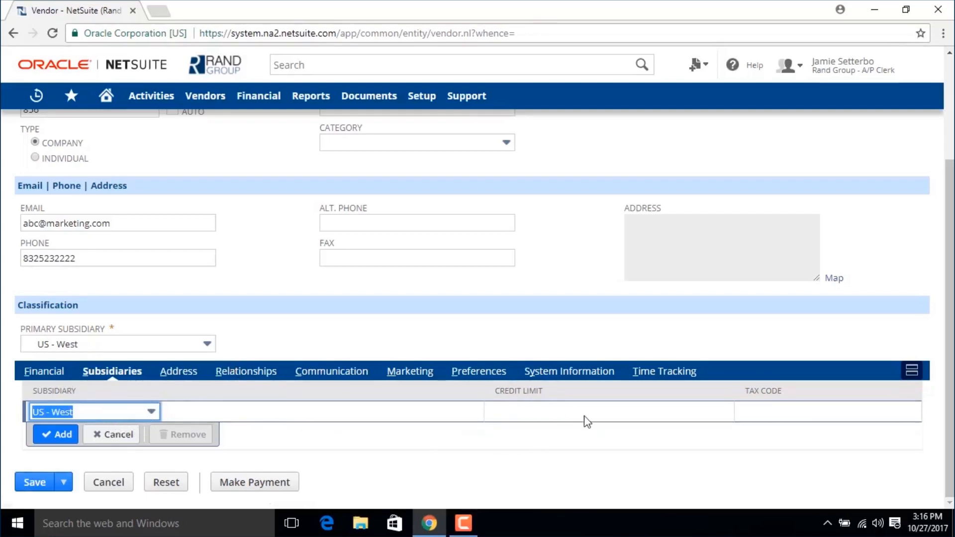
mouse_move(778, 415)
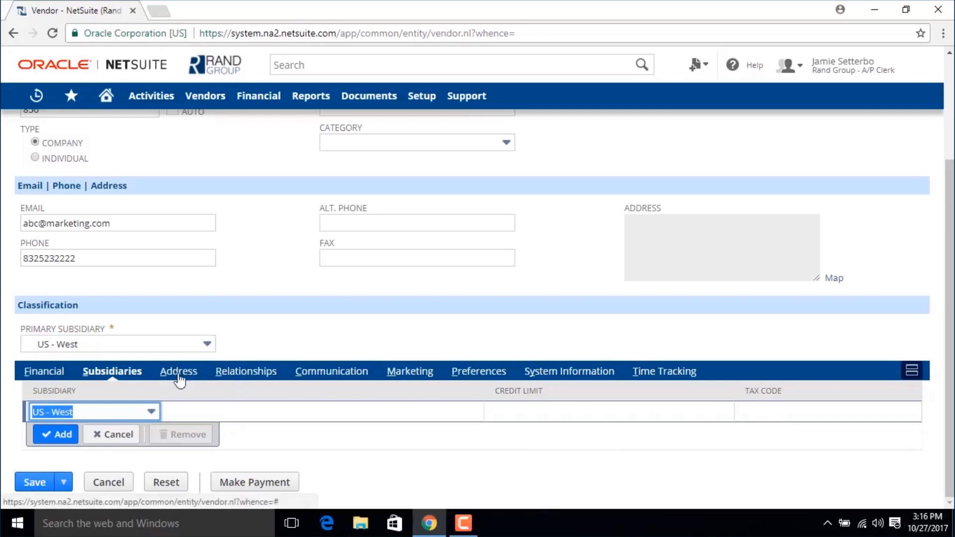
left_click(178, 371)
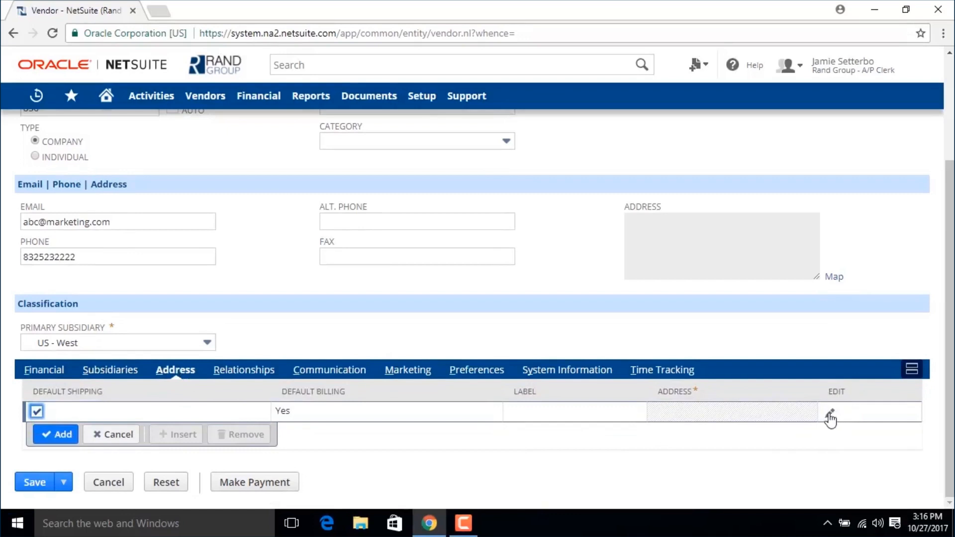
left_click(829, 417)
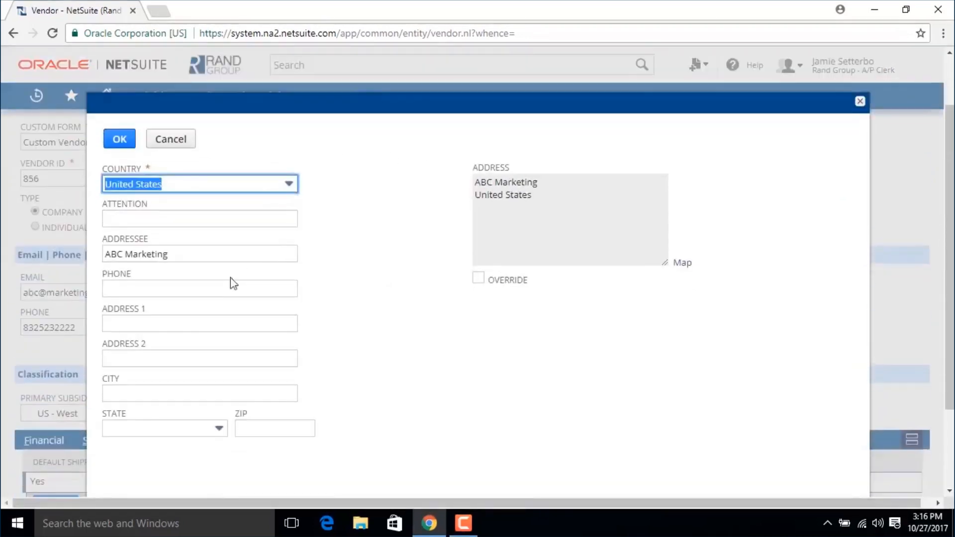
type("123 Maple")
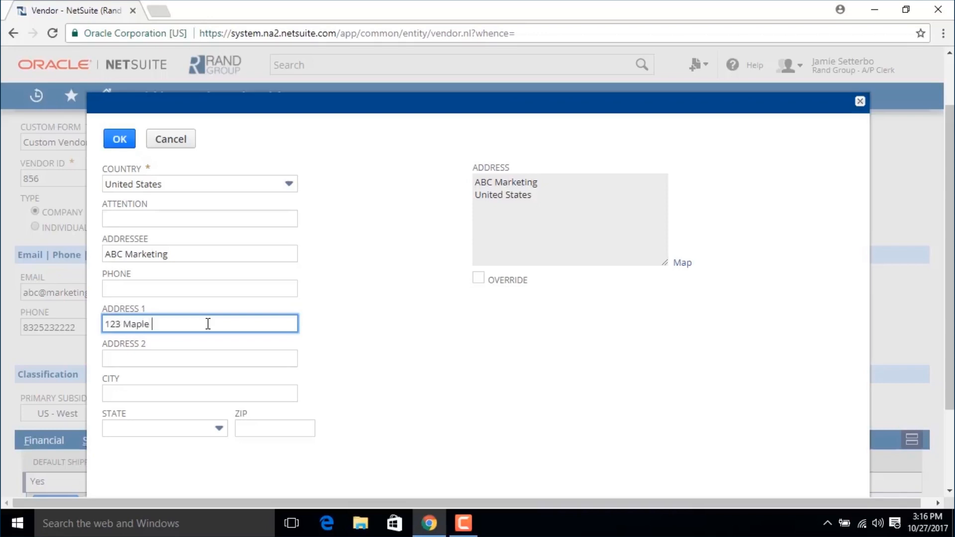
type("Ridge Court")
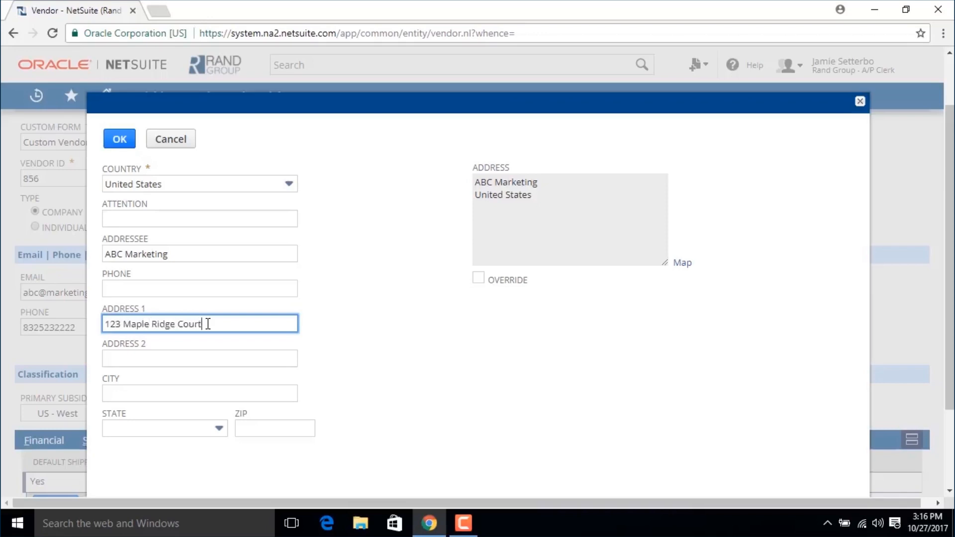
type("7")
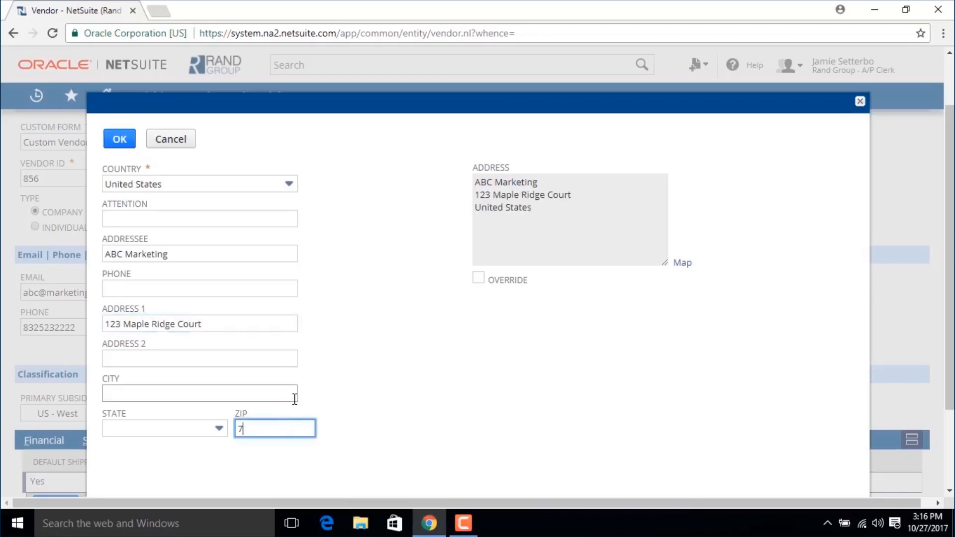
type("7007")
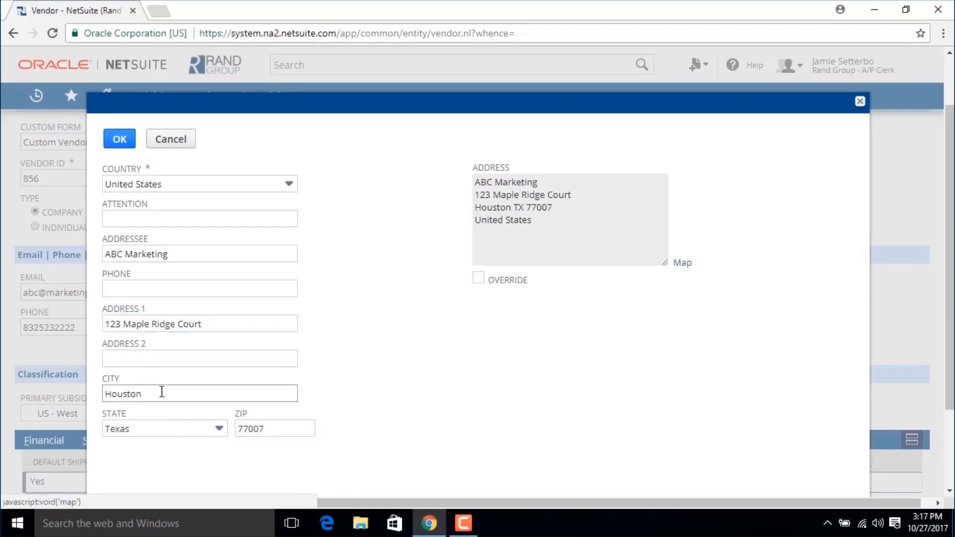
left_click(119, 138)
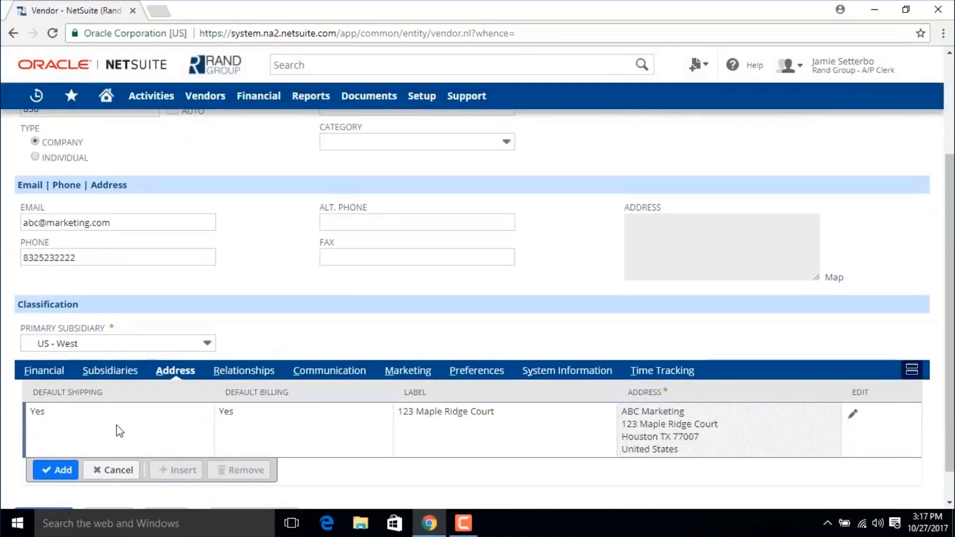
mouse_move(95, 430)
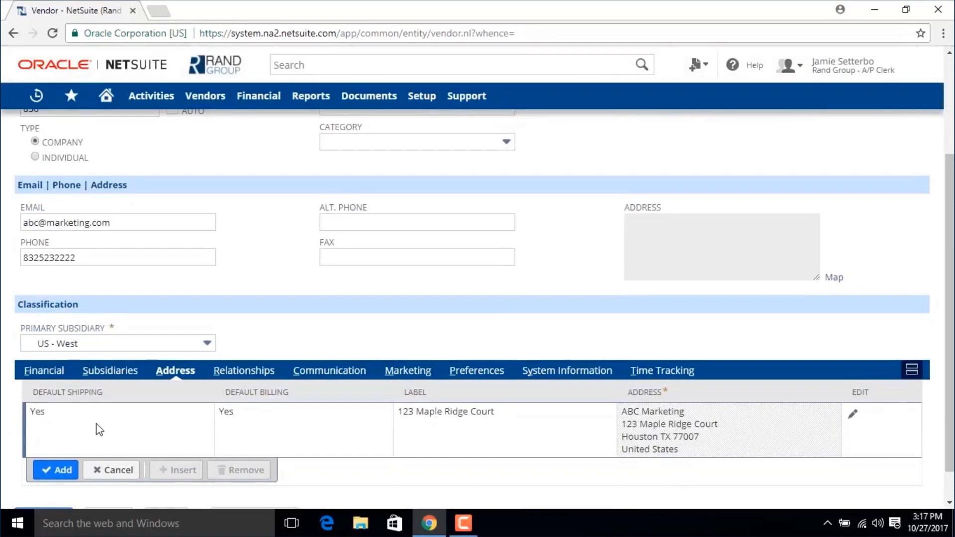
mouse_move(113, 444)
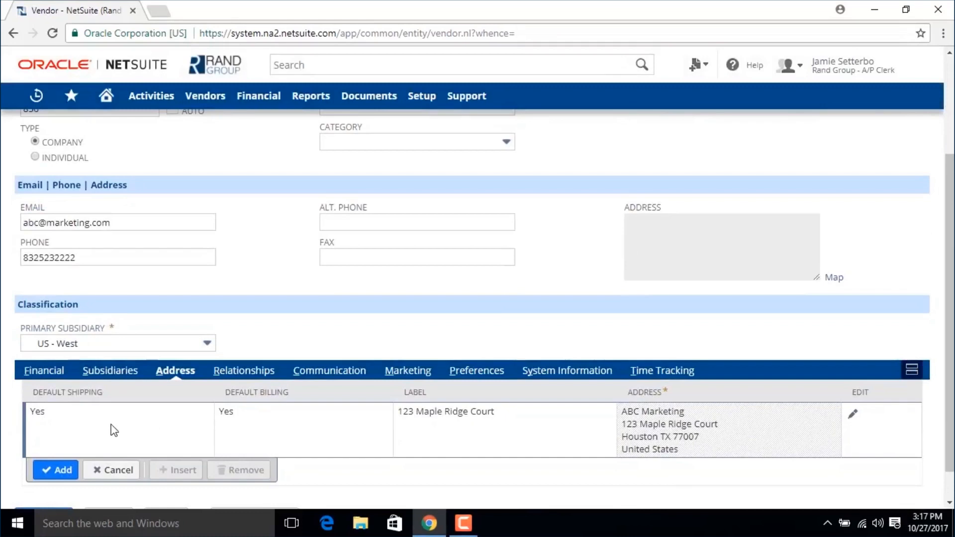
mouse_move(84, 428)
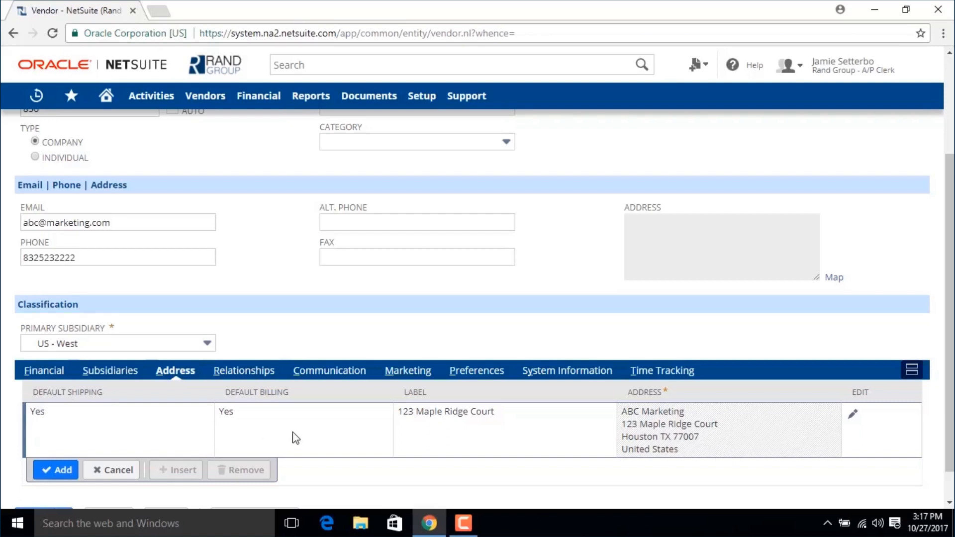
mouse_move(298, 431)
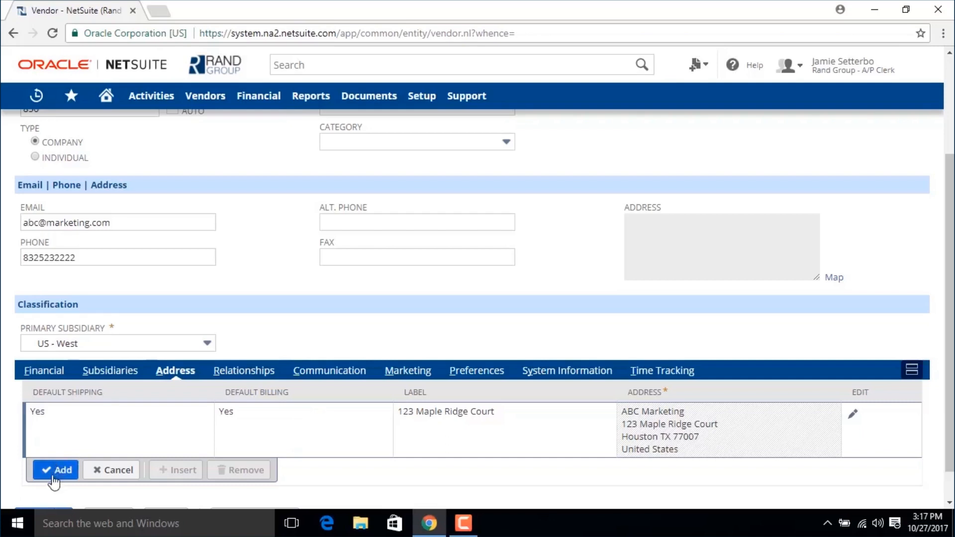
Add the Houston address line as the default shipping and billing address
left_click(56, 469)
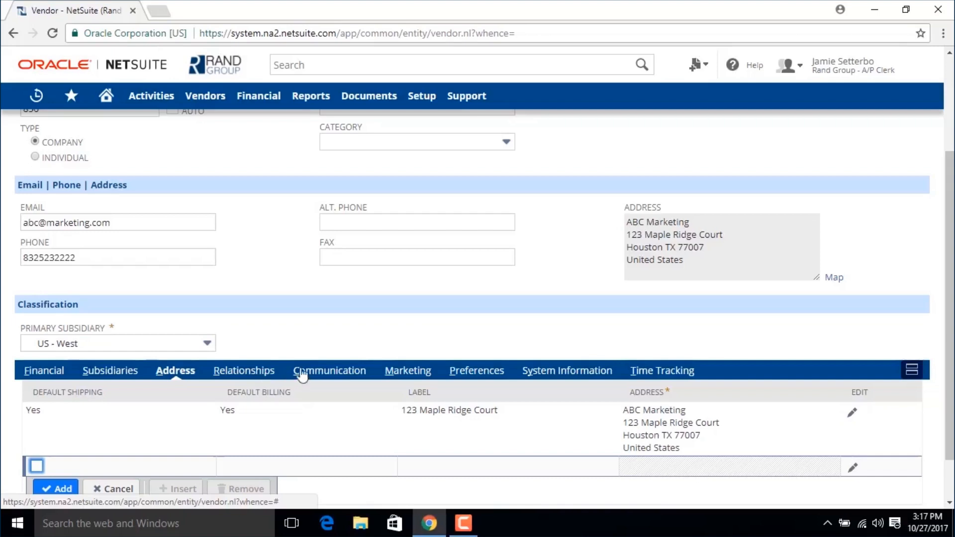
scroll("down", 3)
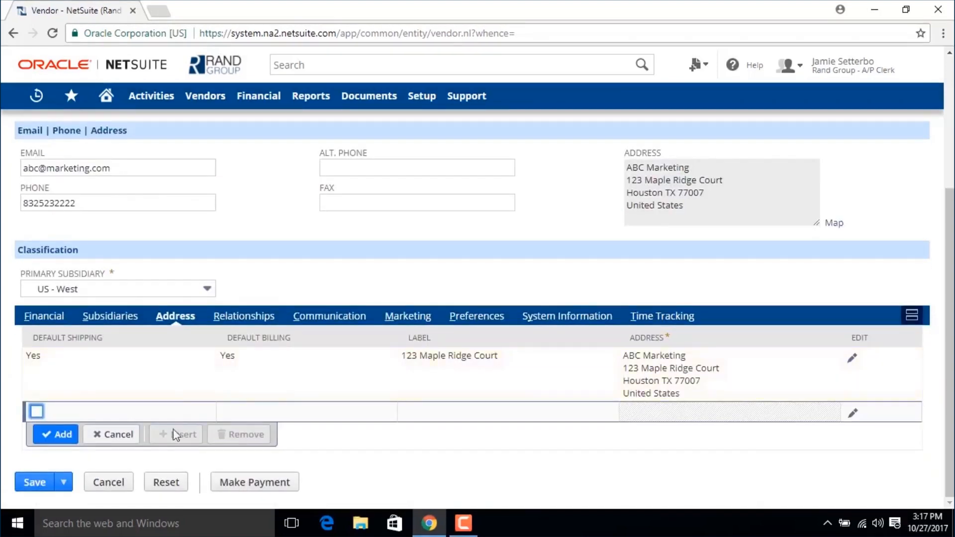
Save vendor record 856 for ABC Marketing and get the success confirmation
left_click(35, 482)
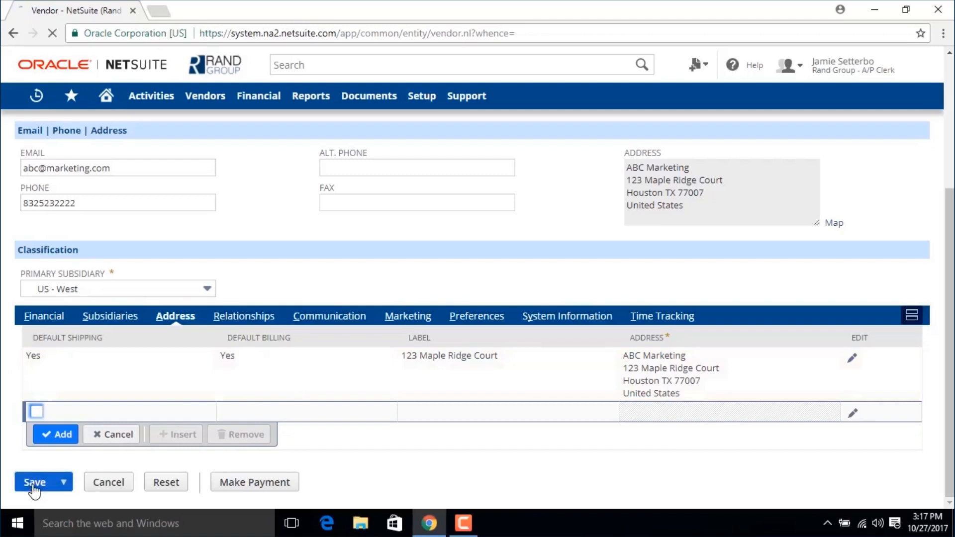
left_click(33, 483)
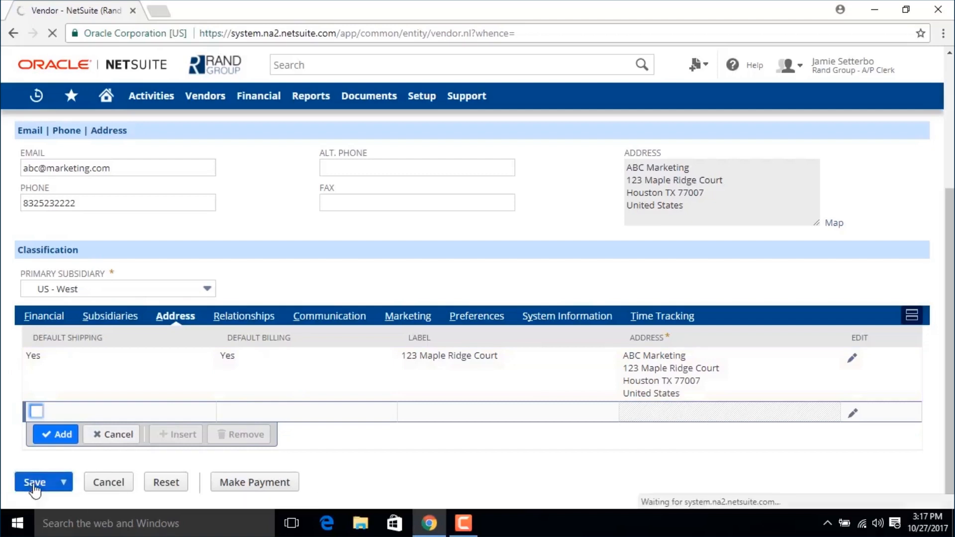
left_click(34, 482)
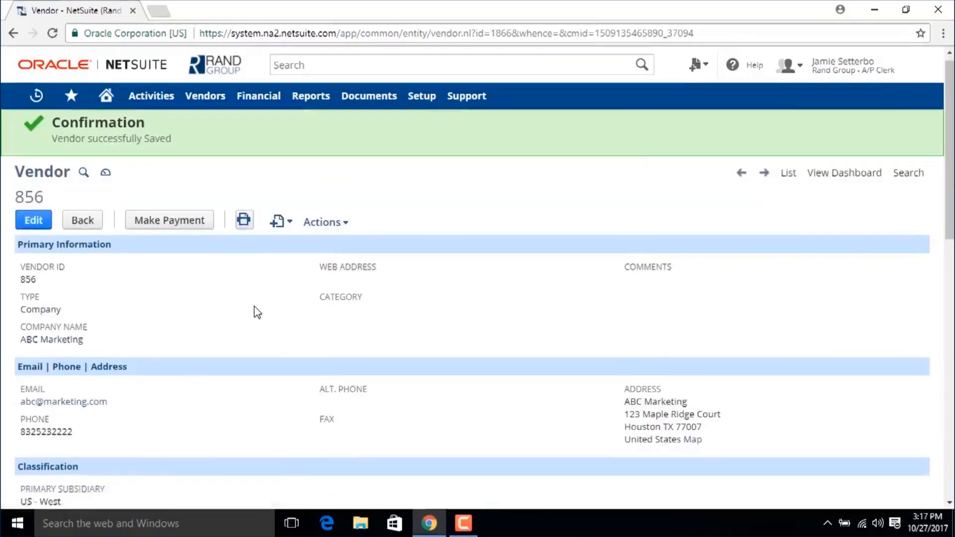